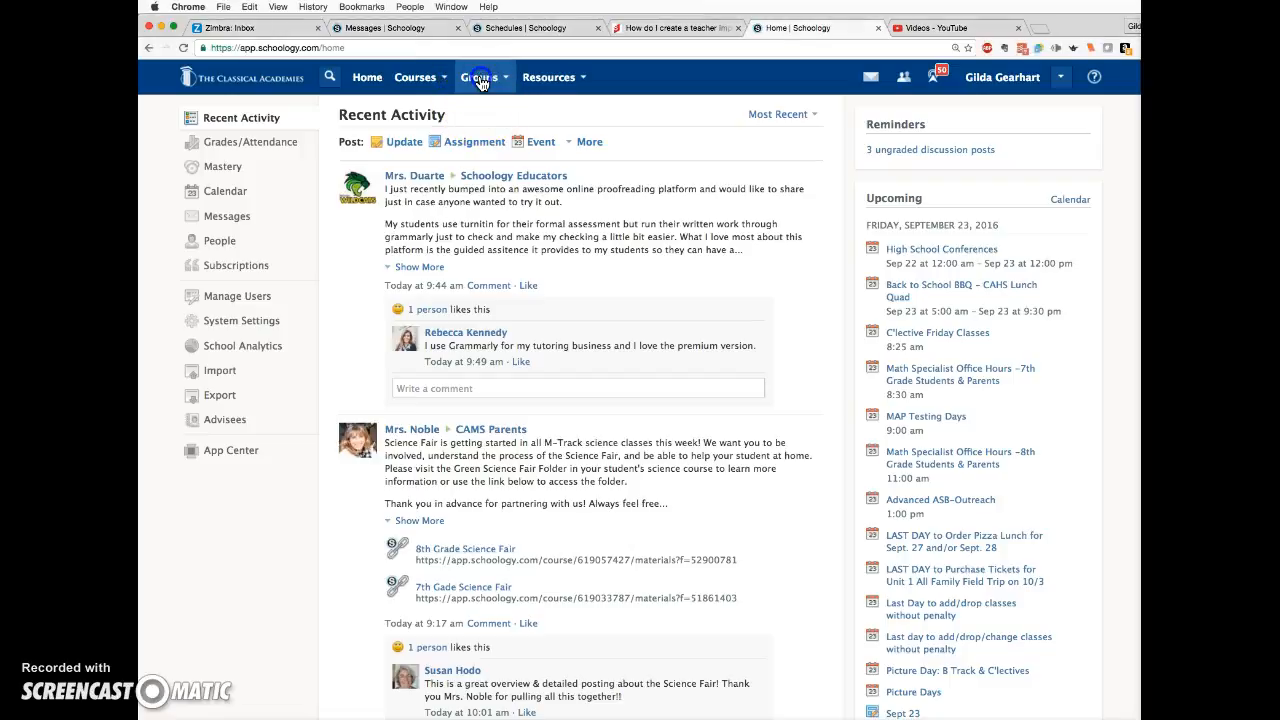
# - Bring up the Join a Group form from the Groups menu
pyautogui.click(480, 76)
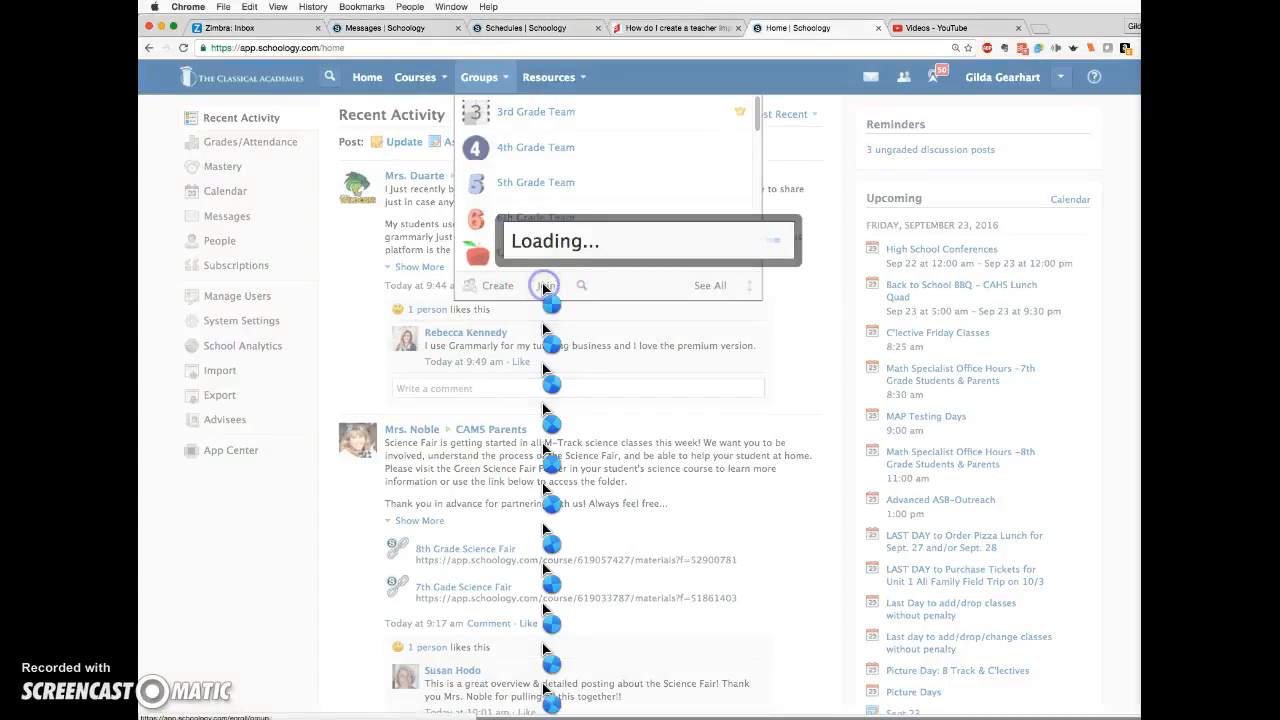
pyautogui.click(544, 284)
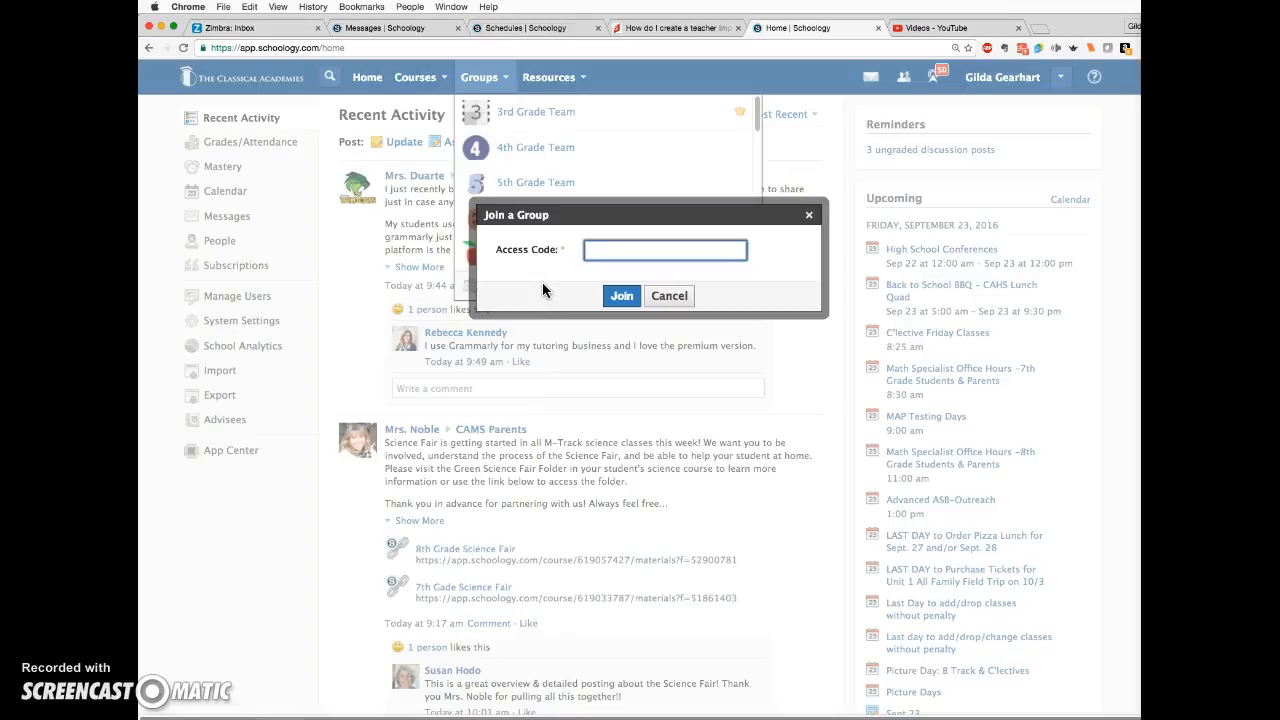
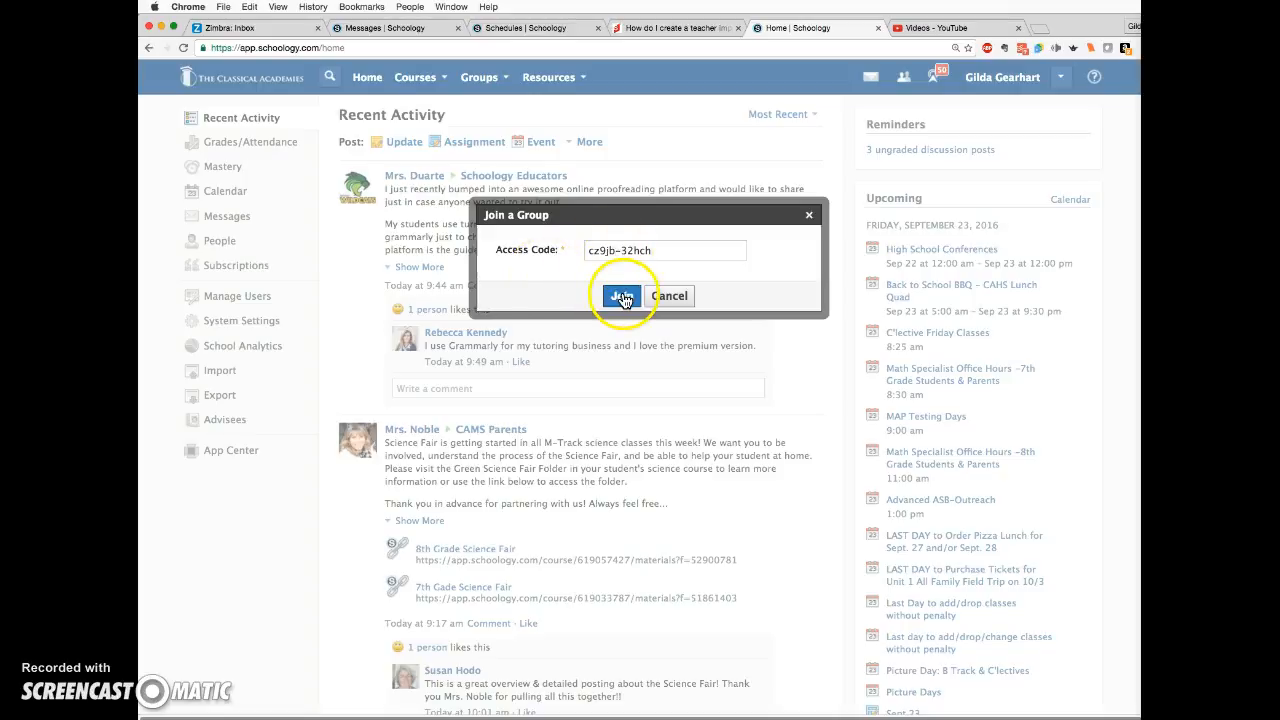
pyautogui.click(622, 296)
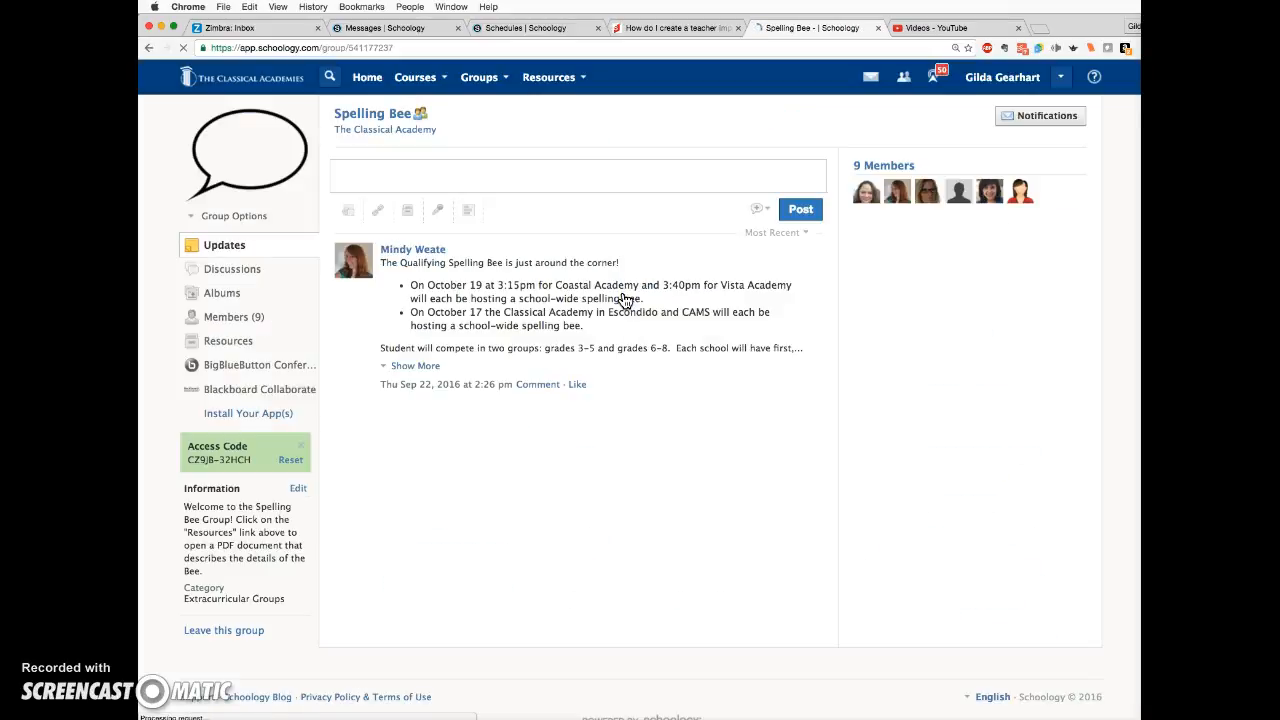
pyautogui.click(578, 176)
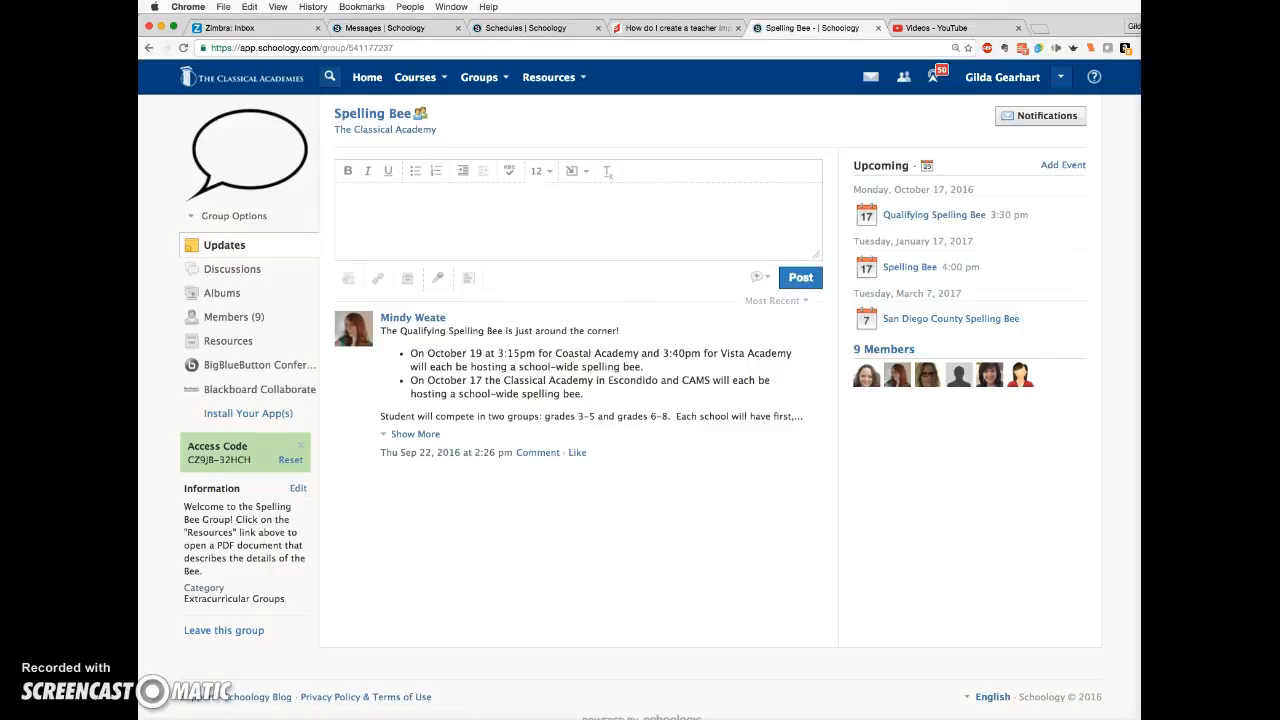